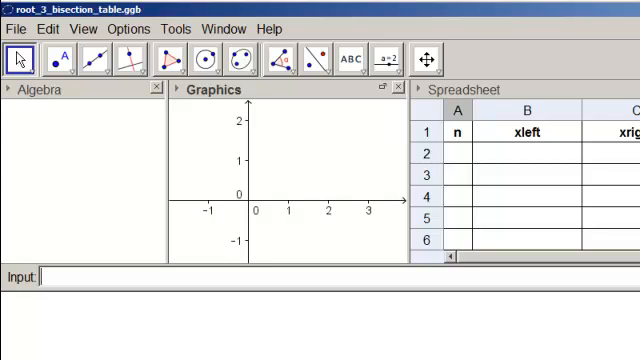
# Step: Enter f(x)=x^2-2 in the Input bar to plot the parabola
pyautogui.write('f(x)')
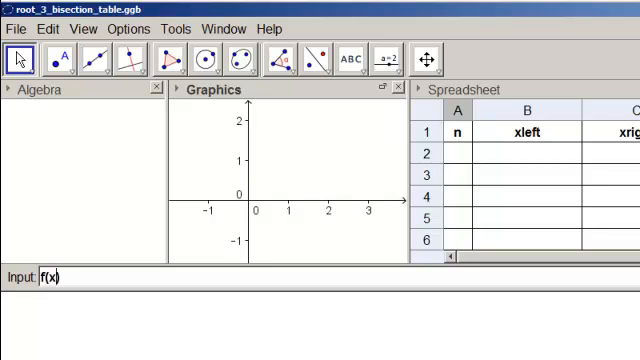
pyautogui.write('=x^')
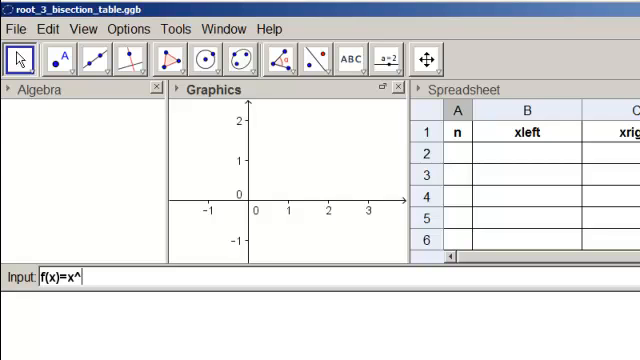
pyautogui.write('2-2')
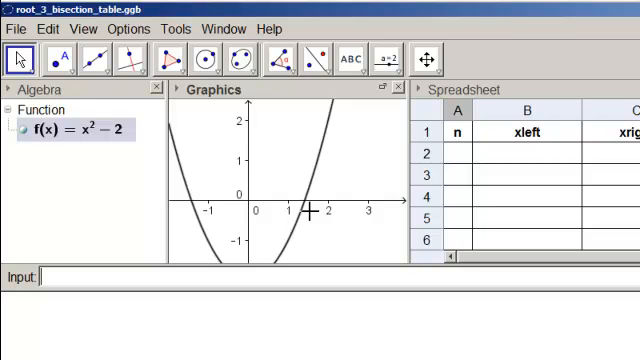
pyautogui.moveTo(323, 240)
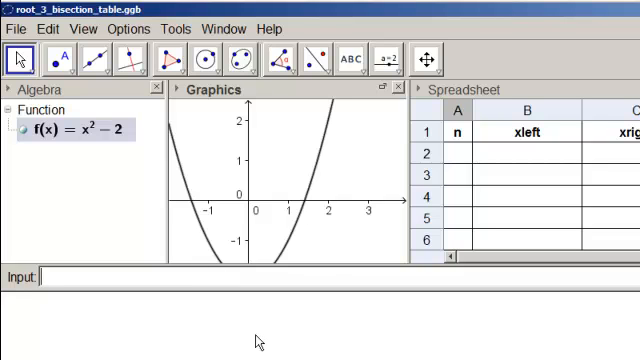
# Step: Create the tolerance number err = 1E-4 (0.0001) in the Input bar
pyautogui.write('err=')
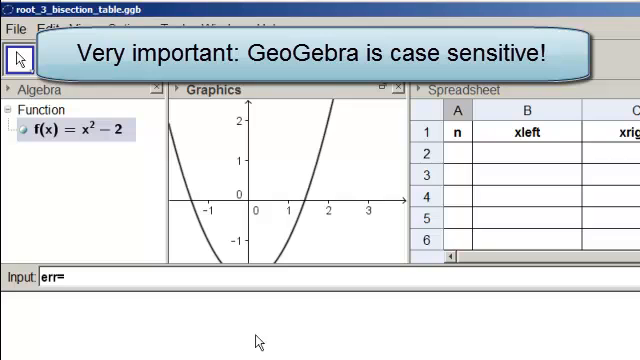
pyautogui.write('1.')
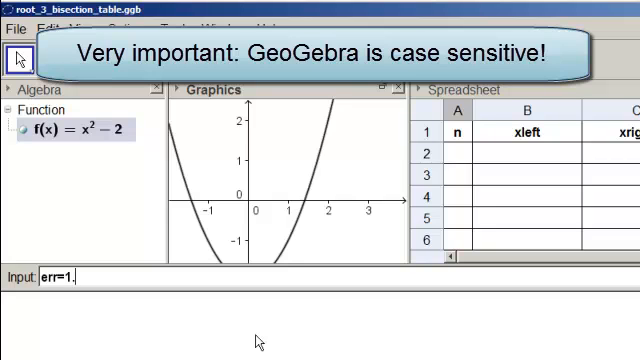
pyautogui.write('E')
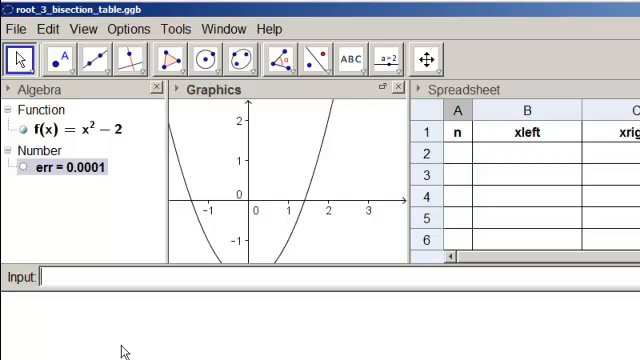
pyautogui.write('Roo')
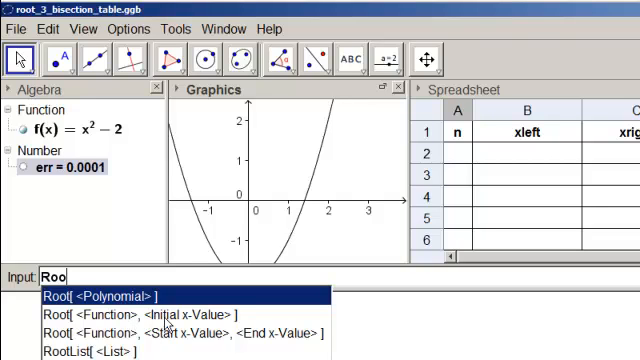
# Step: Compute Root[f, 1] to get point A = (1.4142135611, 0), then check Options rounding
pyautogui.click(163, 316)
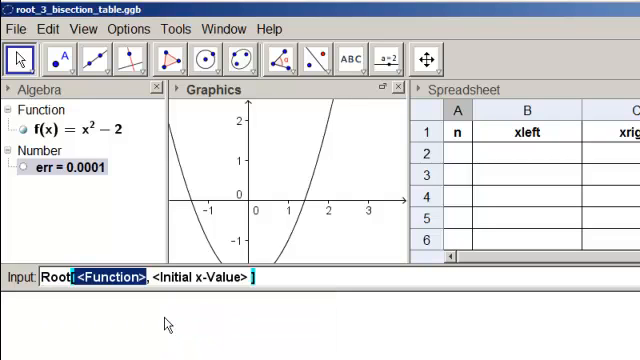
pyautogui.write('f')
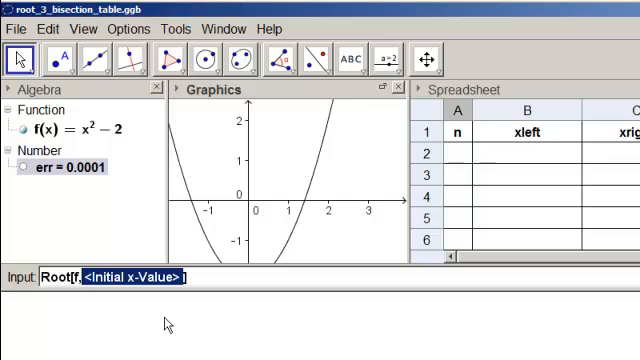
pyautogui.write('1')
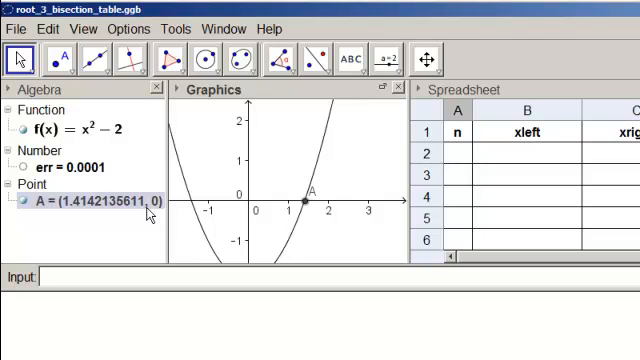
pyautogui.click(127, 28)
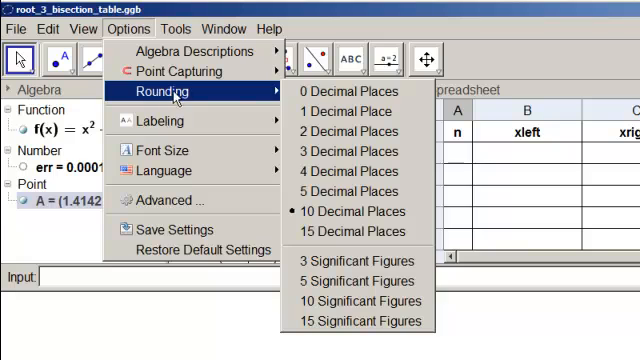
pyautogui.moveTo(350, 211)
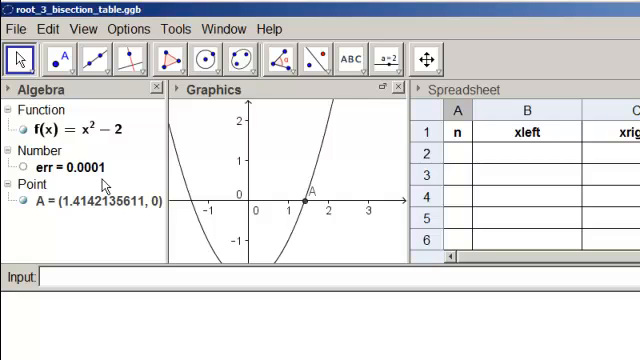
pyautogui.moveTo(117, 220)
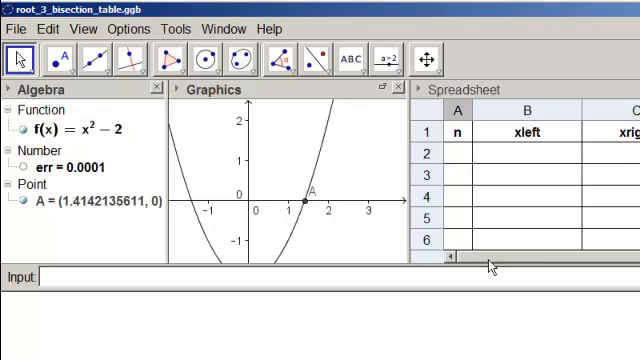
# Step: Try formulas in columns I and J: 0, =f(I1), =I1+1, with J1 copied down
pyautogui.hscroll(3)
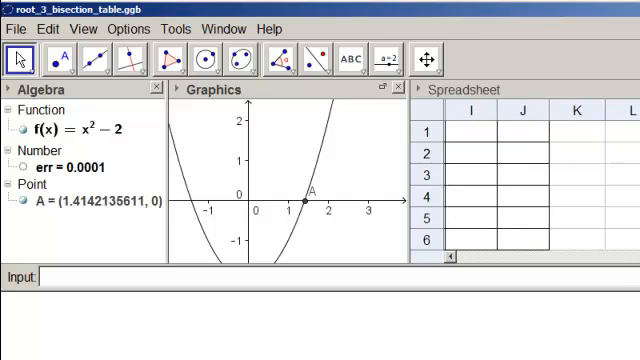
pyautogui.moveTo(446, 348)
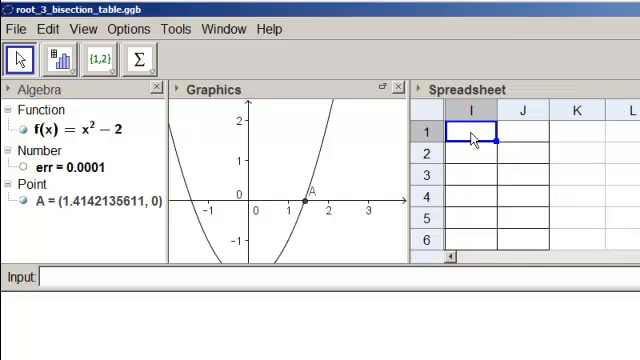
pyautogui.write('0')
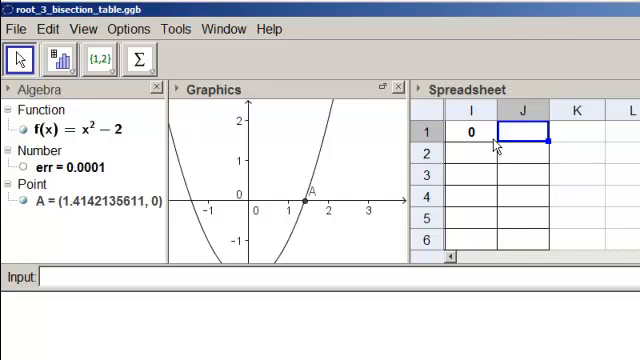
pyautogui.write('=f(')
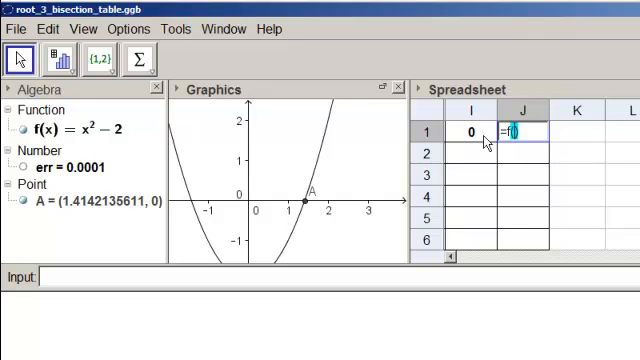
pyautogui.write('I1)')
pyautogui.click(471, 152)
pyautogui.write('=')
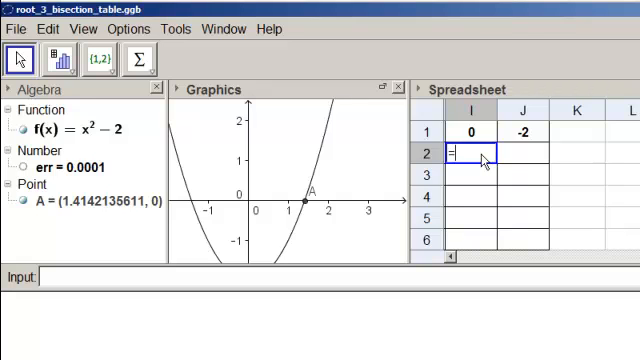
pyautogui.write('(')
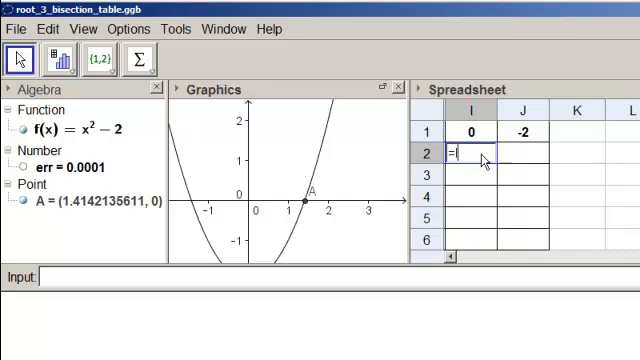
pyautogui.write('I1+1')
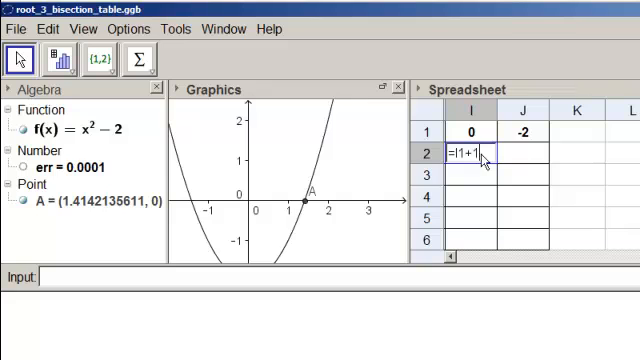
pyautogui.press('Return')
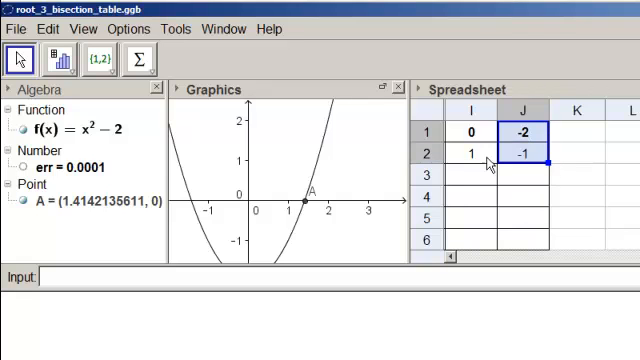
pyautogui.click(521, 153)
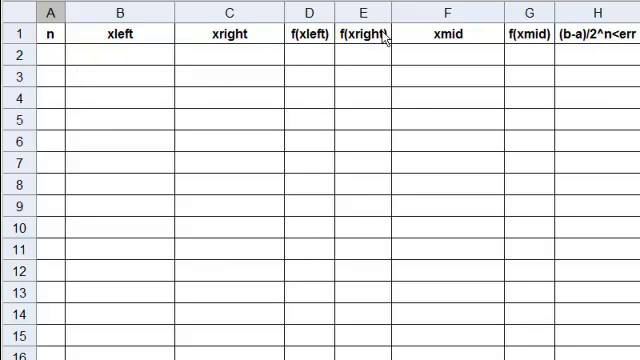
pyautogui.moveTo(375, 35)
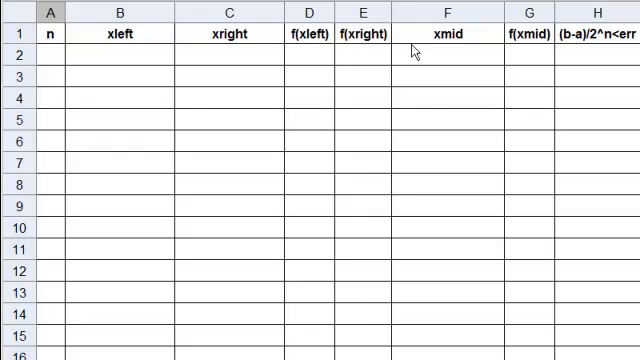
pyautogui.moveTo(543, 42)
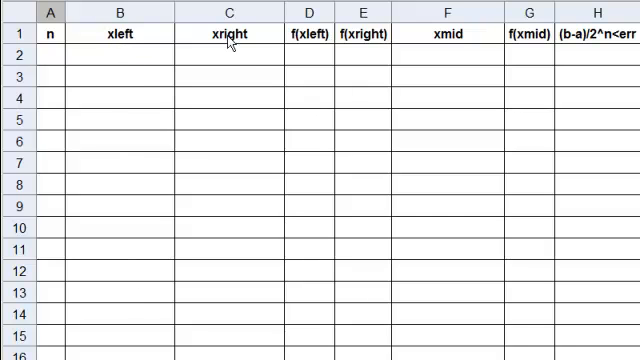
pyautogui.moveTo(255, 280)
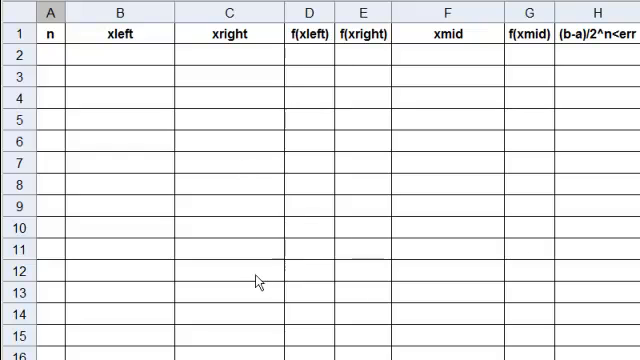
pyautogui.moveTo(198, 38)
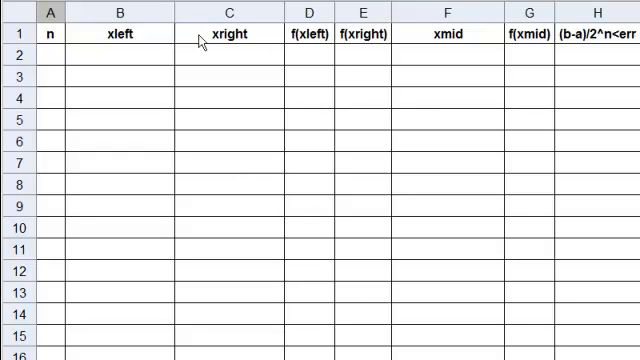
pyautogui.moveTo(352, 59)
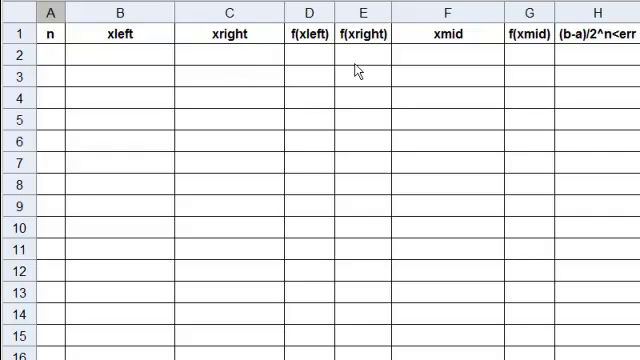
pyautogui.moveTo(451, 62)
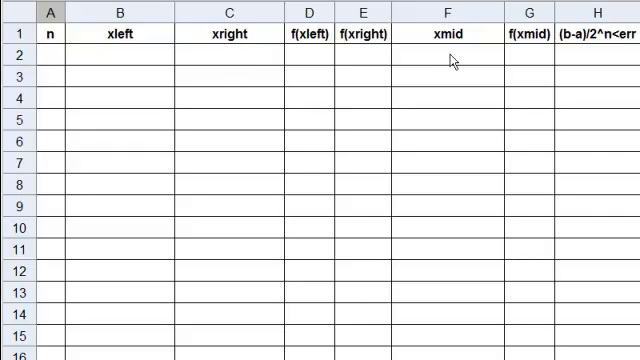
pyautogui.moveTo(531, 59)
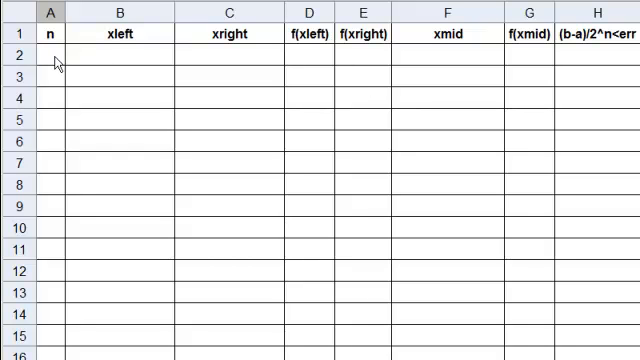
# Step: Enter 1 in A2 and =A2+1 in A3 to start the iteration count
pyautogui.click(52, 61)
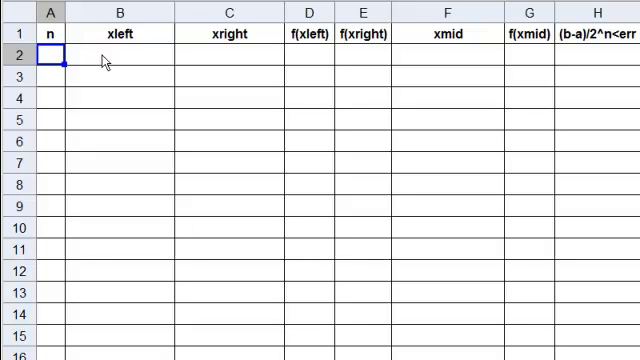
pyautogui.write('1')
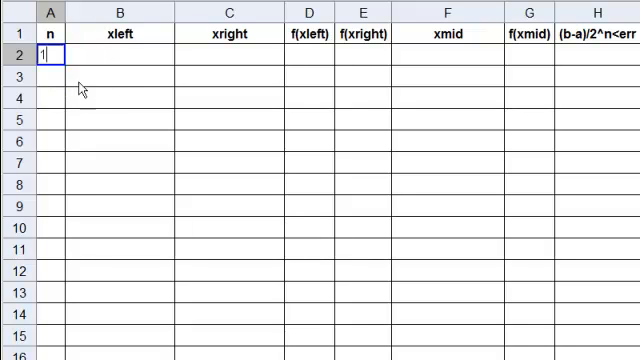
pyautogui.press('Return')
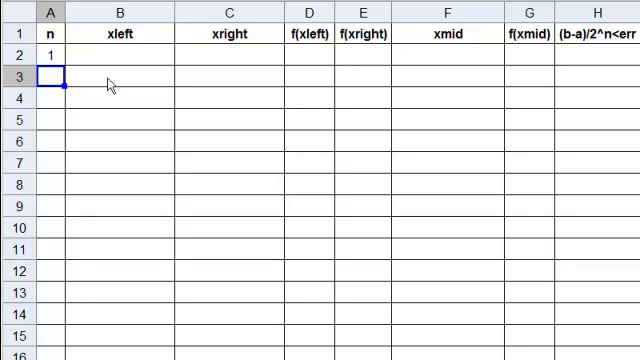
pyautogui.write('=')
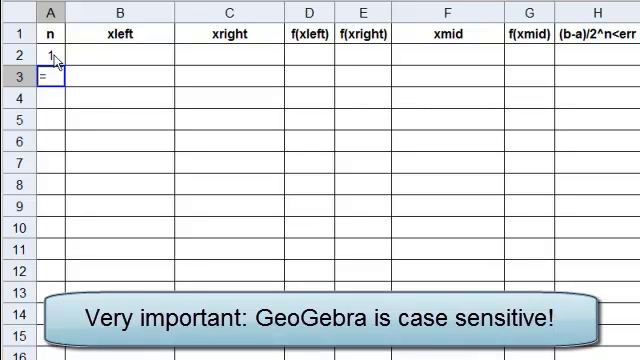
pyautogui.write('A2')
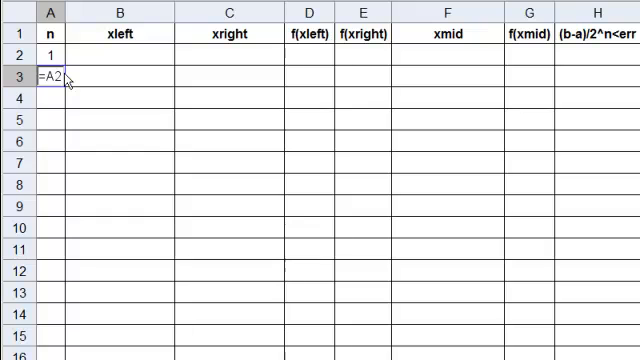
pyautogui.write('2+1')
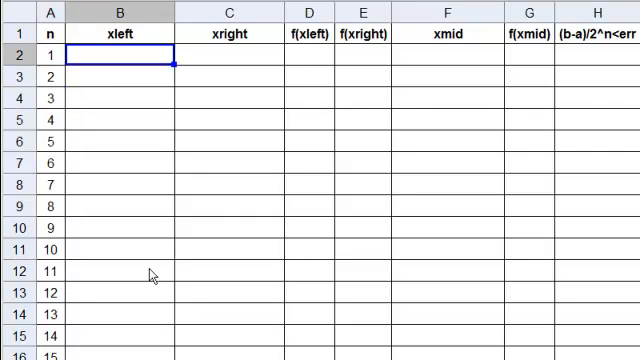
# Step: Set xleft 1 and xright 2, and type the stopping test (2-1)/2^A2<err in H2
pyautogui.write('1')
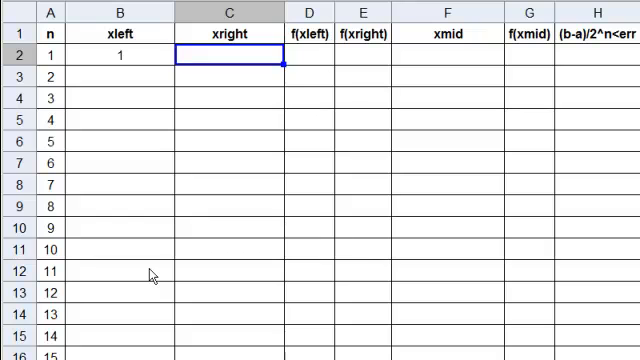
pyautogui.write('2')
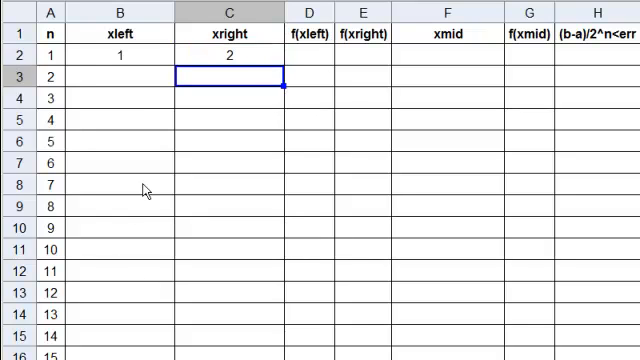
pyautogui.moveTo(58, 69)
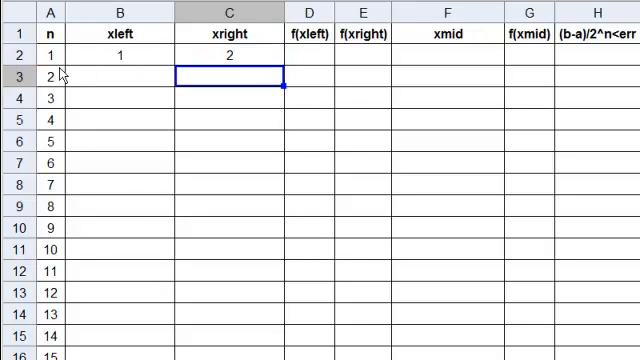
pyautogui.moveTo(308, 68)
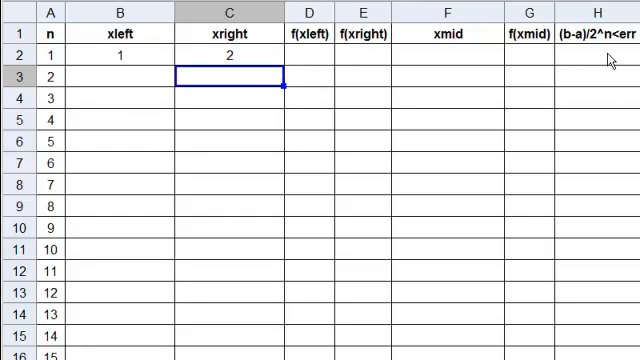
pyautogui.click(586, 55)
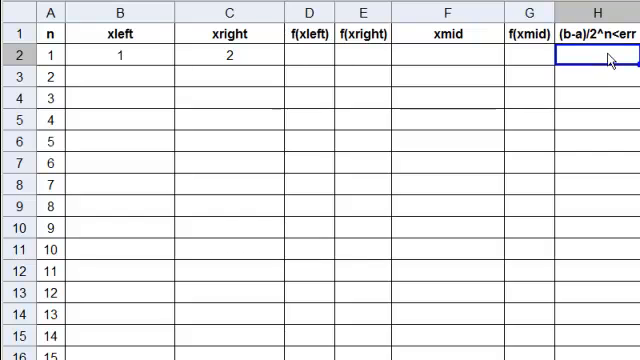
pyautogui.write('2-1')
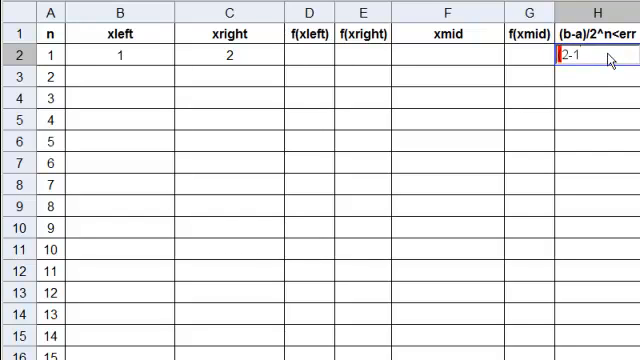
pyautogui.write('(2-1)/')
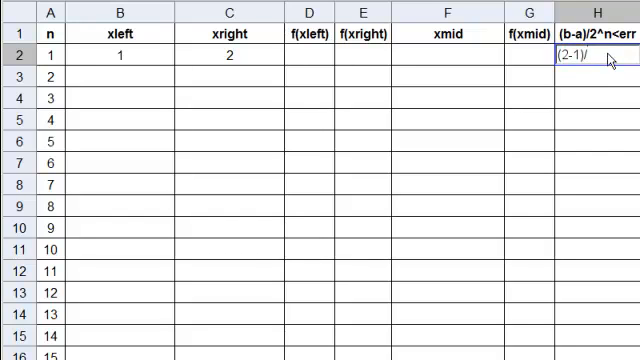
pyautogui.write('2^')
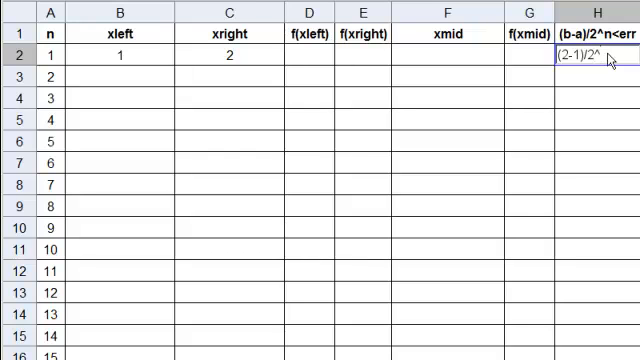
pyautogui.moveTo(58, 64)
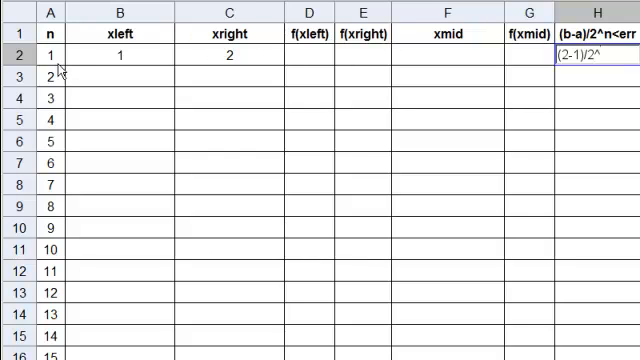
pyautogui.write('A2')
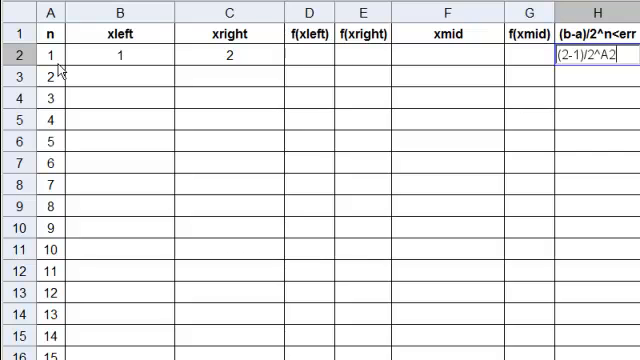
pyautogui.write('<')
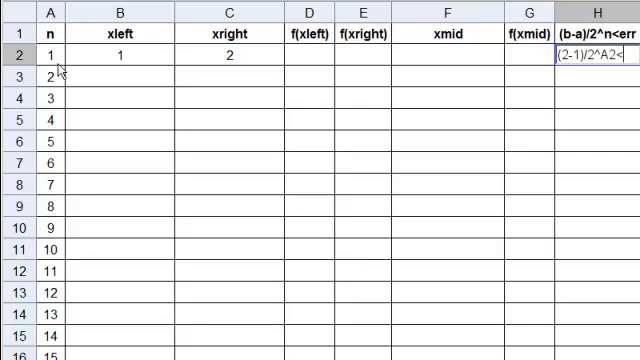
pyautogui.write('err')
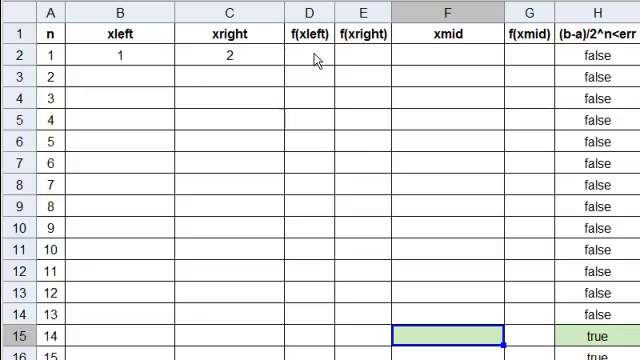
# Step: Enter =f(B2) in D2 and =f(C2) in E2, giving −1 and 2
pyautogui.click(308, 56)
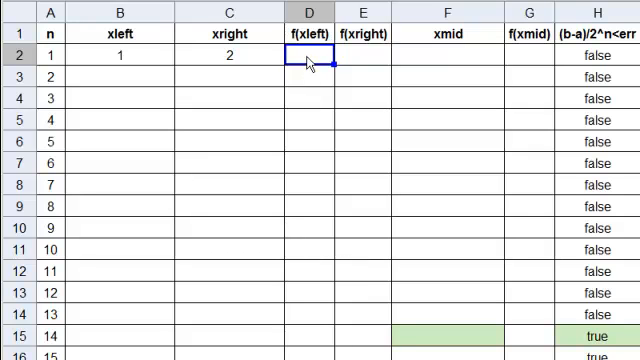
pyautogui.write('=')
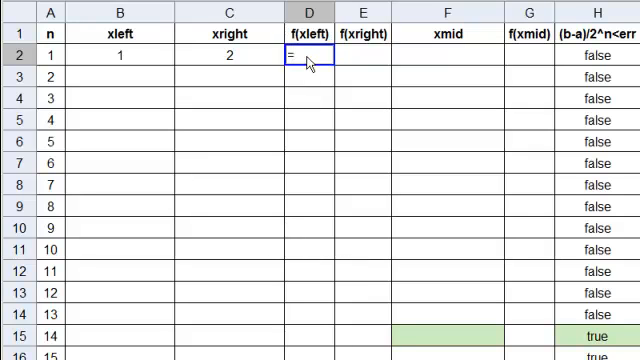
pyautogui.write('f(')
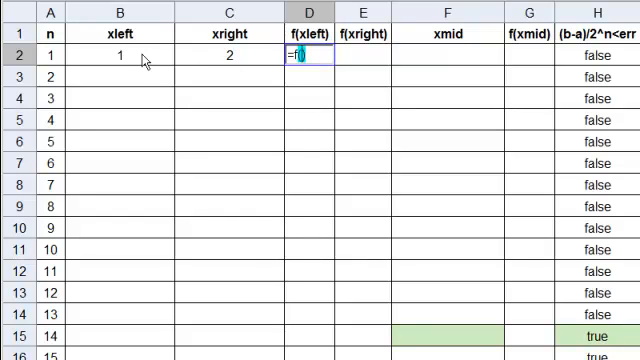
pyautogui.write('B)')
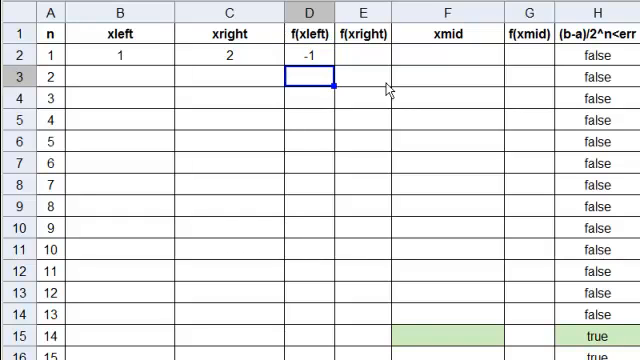
pyautogui.click(364, 55)
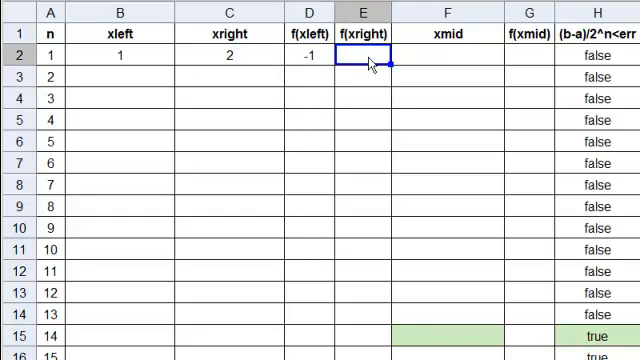
pyautogui.write('=f(')
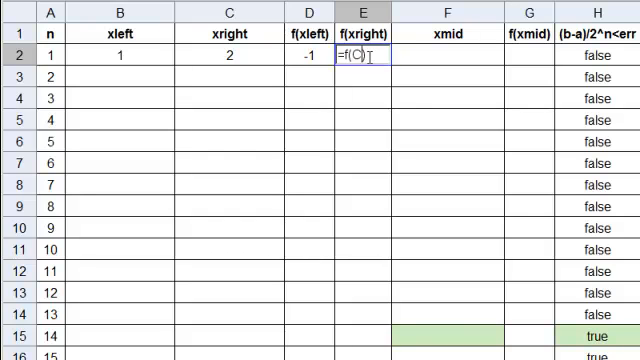
pyautogui.write('C2')
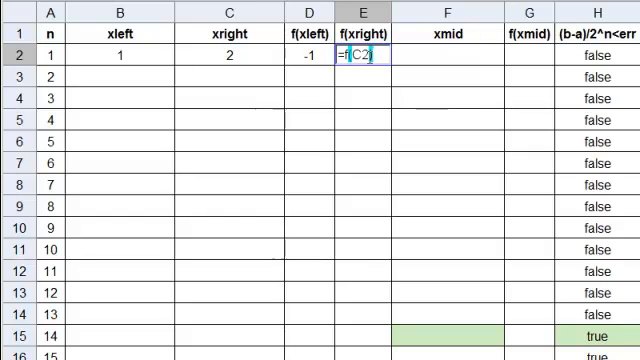
pyautogui.press('Enter')
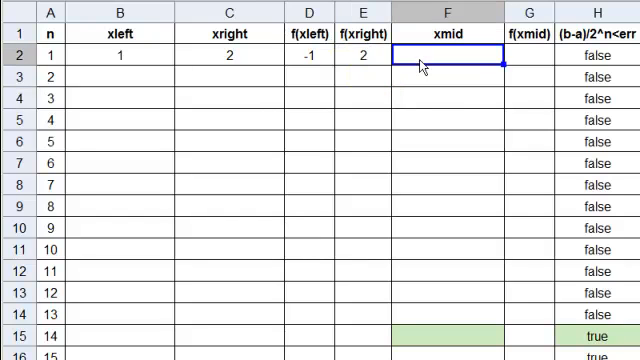
pyautogui.moveTo(195, 50)
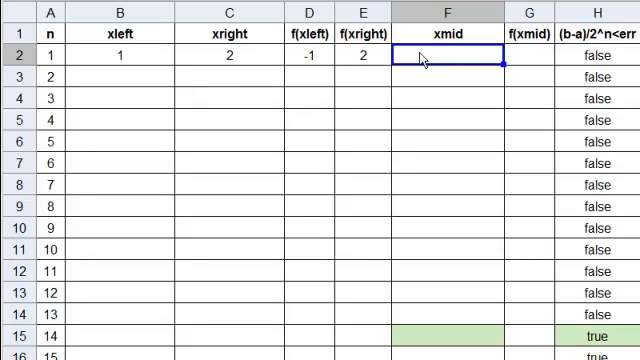
# Step: Enter =(B2+C2)/2 in F2, giving the midpoint 1.5
pyautogui.write('=')
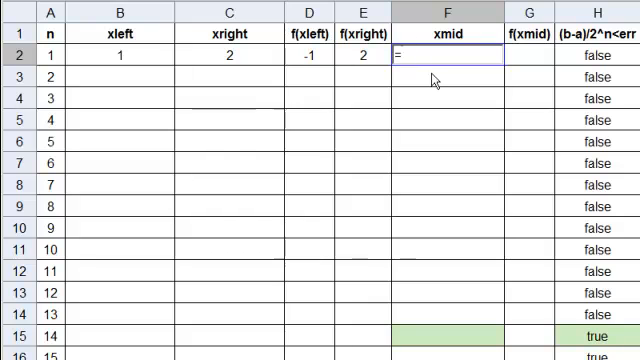
pyautogui.write('(B2+C')
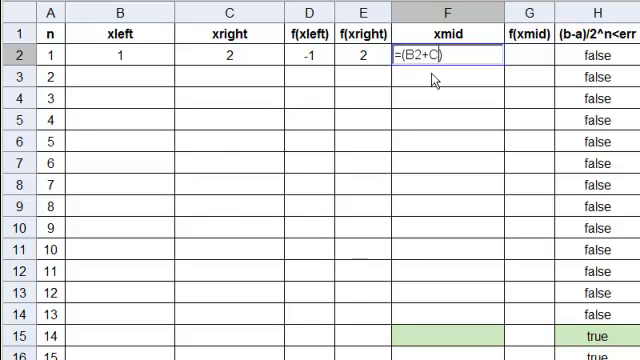
pyautogui.write('2)')
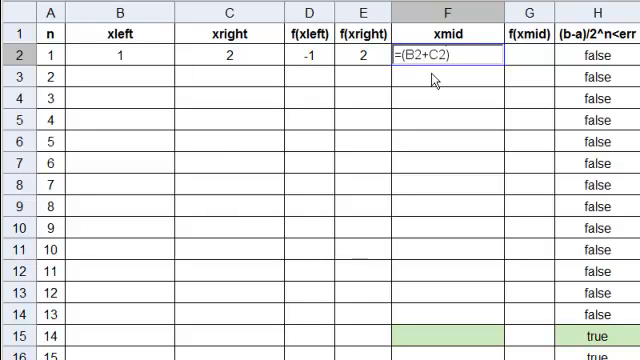
pyautogui.write('/2')
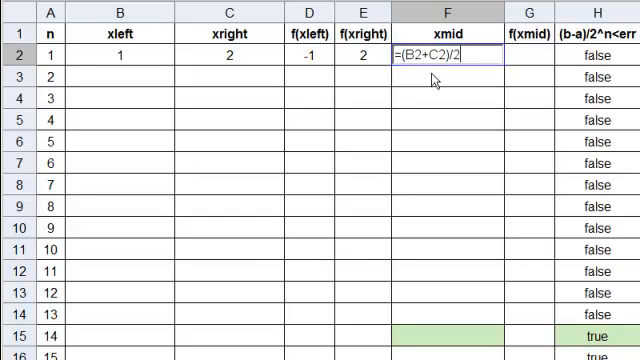
pyautogui.press('enter')
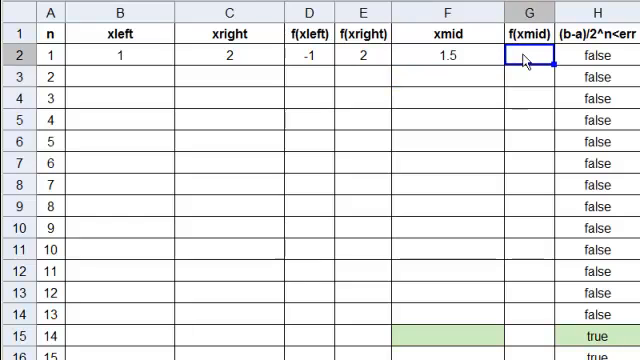
# Step: Enter =f(F2) in G2 to evaluate f at the midpoint
pyautogui.write('=')
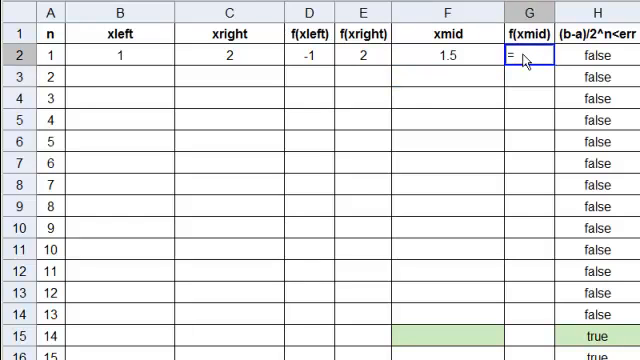
pyautogui.write('f')
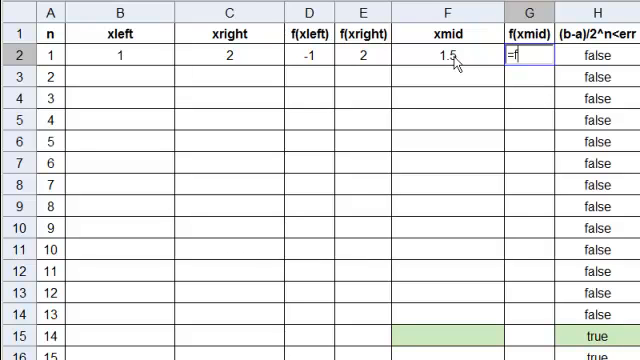
pyautogui.moveTo(520, 77)
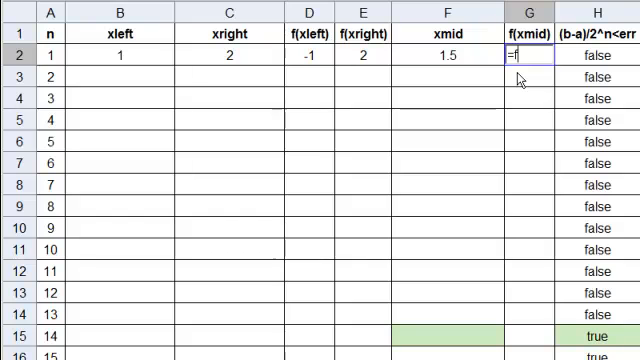
pyautogui.write('(')
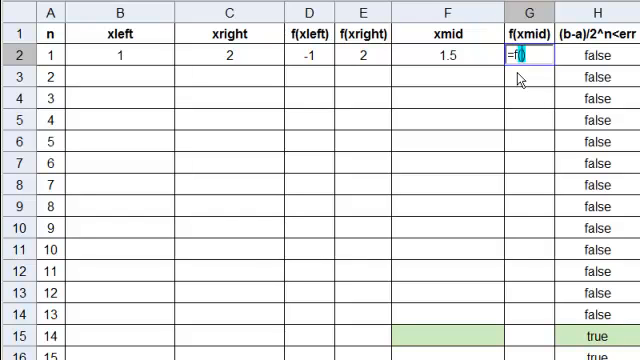
pyautogui.write('F2)')
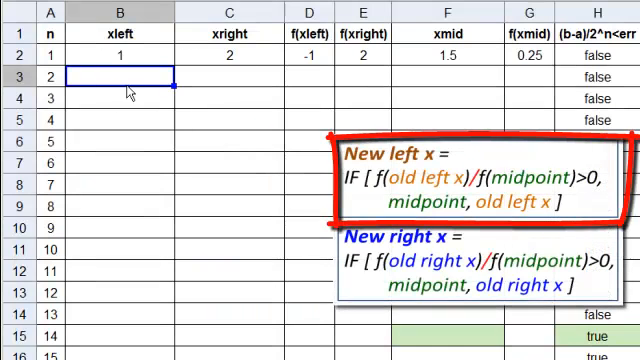
# Step: Type =IF[D2/G2>0, F2, B2] in B3 as the second-iteration xleft
pyautogui.write('=IF(')
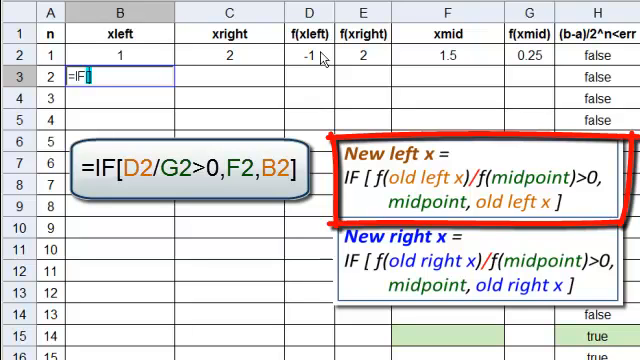
pyautogui.moveTo(362, 63)
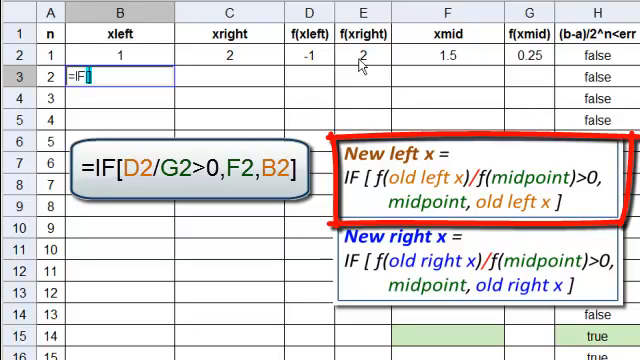
pyautogui.moveTo(503, 52)
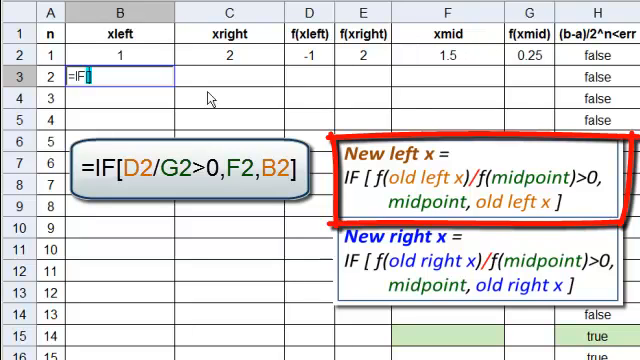
pyautogui.write('[D')
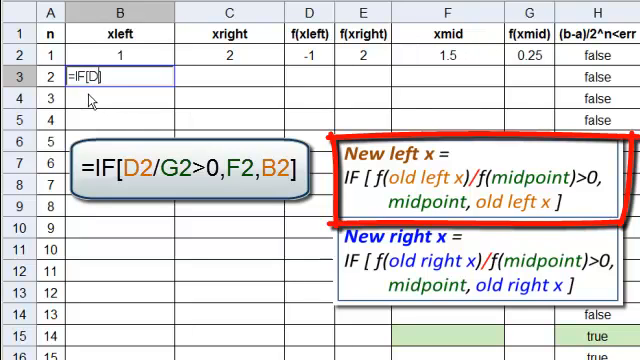
pyautogui.write('2/')
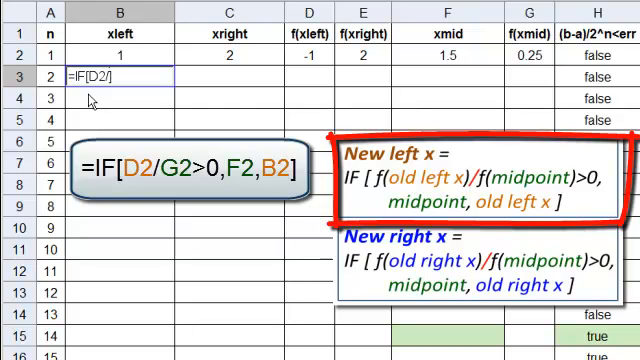
pyautogui.write('G2')
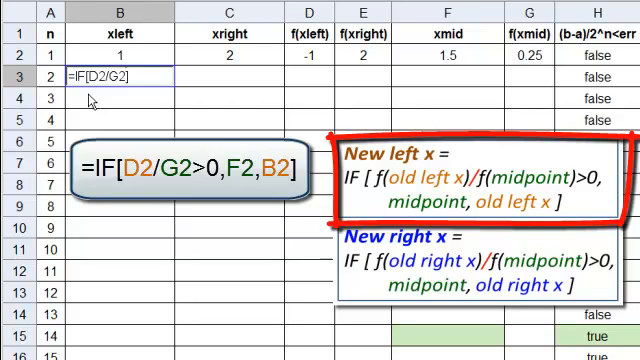
pyautogui.write('>0.')
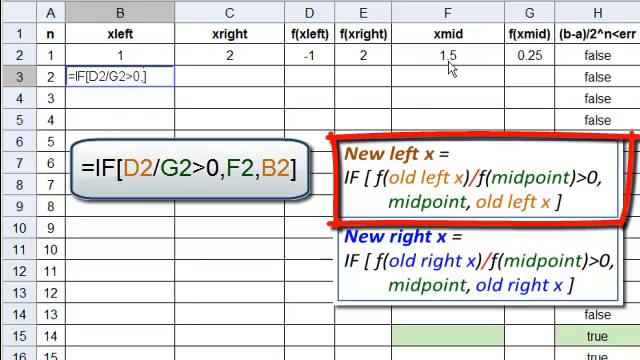
pyautogui.write('F2,B2')
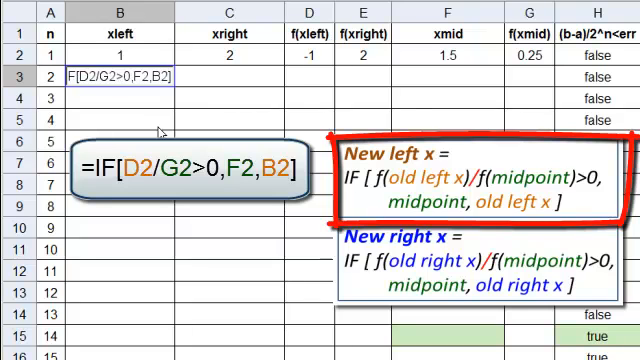
pyautogui.moveTo(518, 63)
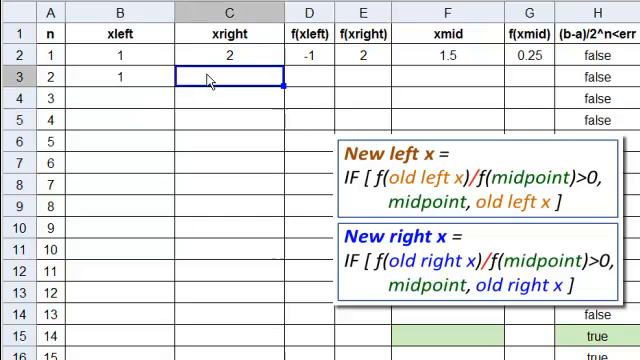
pyautogui.moveTo(428, 63)
pyautogui.write('=')
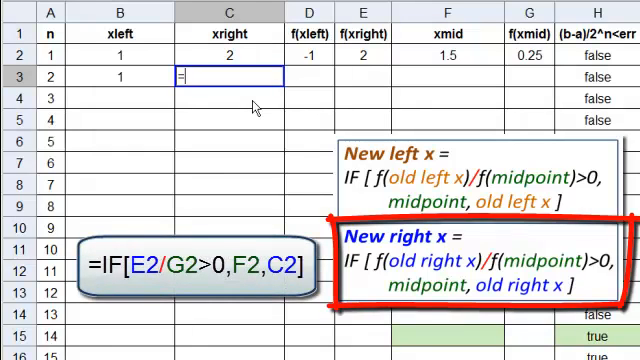
# Step: Enter =IF[E2/G2>0, F2, C2] in C3, giving xright 1.5
pyautogui.write('IF(')
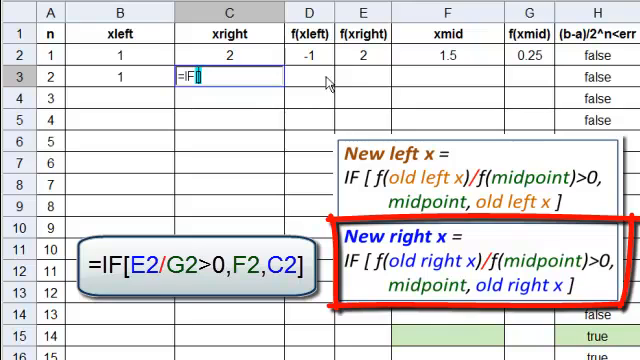
pyautogui.moveTo(375, 63)
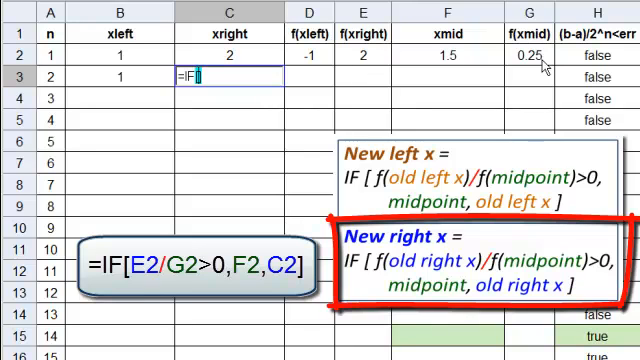
pyautogui.write('E2')
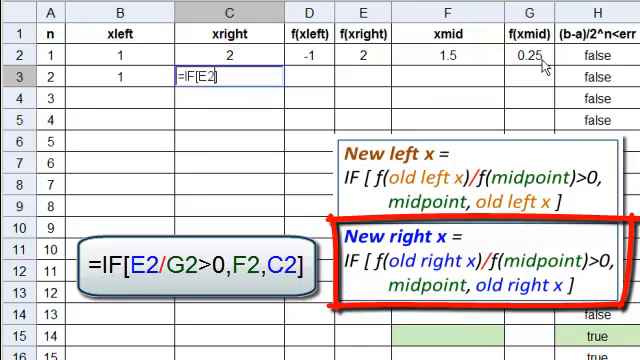
pyautogui.write('/G2')
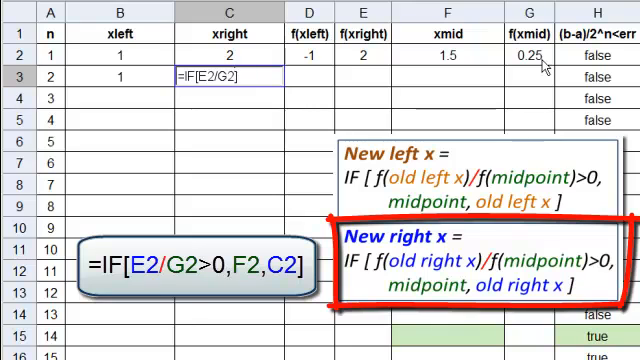
pyautogui.write('>')
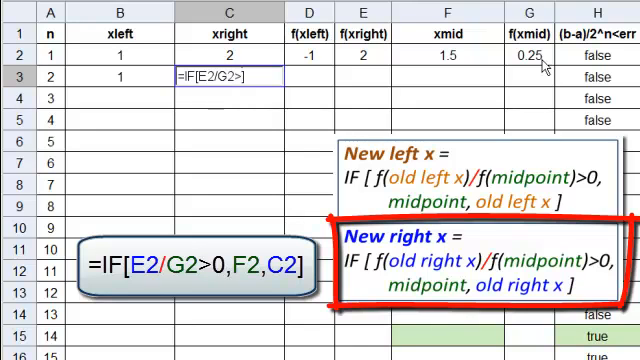
pyautogui.write('0,')
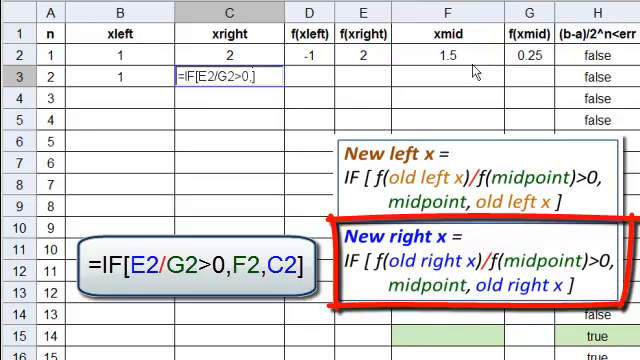
pyautogui.write('F2,C2')
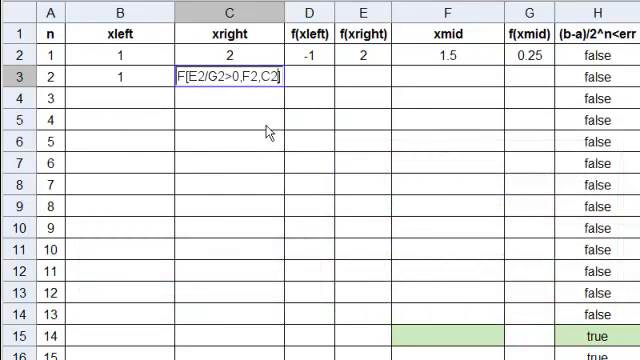
pyautogui.press('Return')
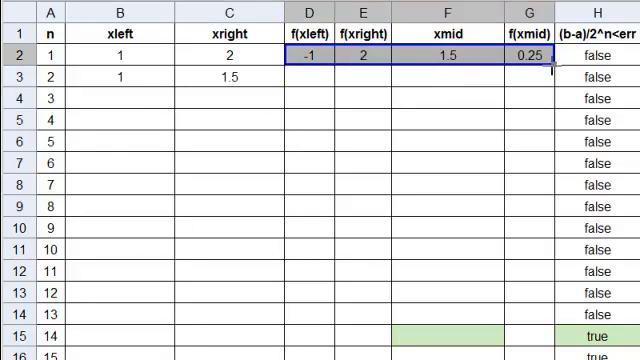
pyautogui.moveTo(556, 58)
pyautogui.write('1.41')
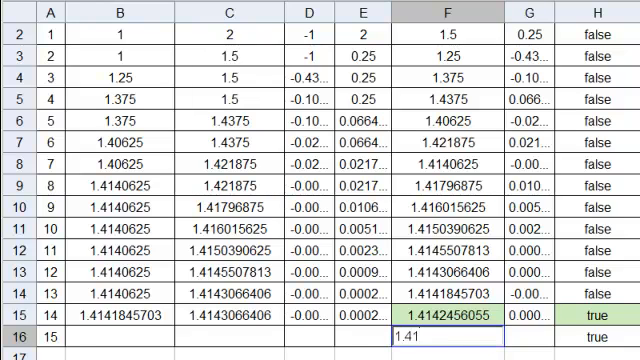
# Step: Enter the root approximation 1.41425 in cell F16 beneath the xmid column
pyautogui.write('42')
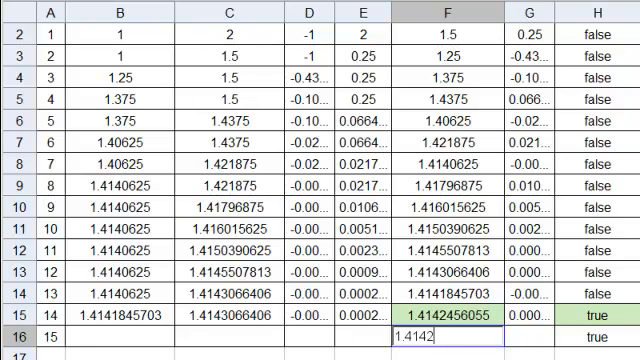
pyautogui.write('5')
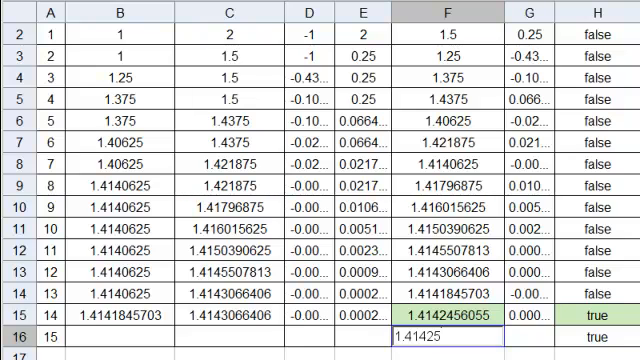